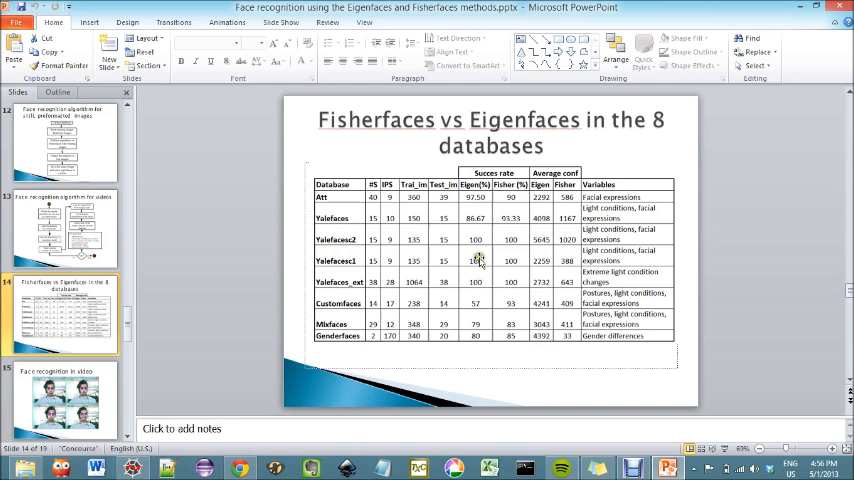
mouse_move(516, 307)
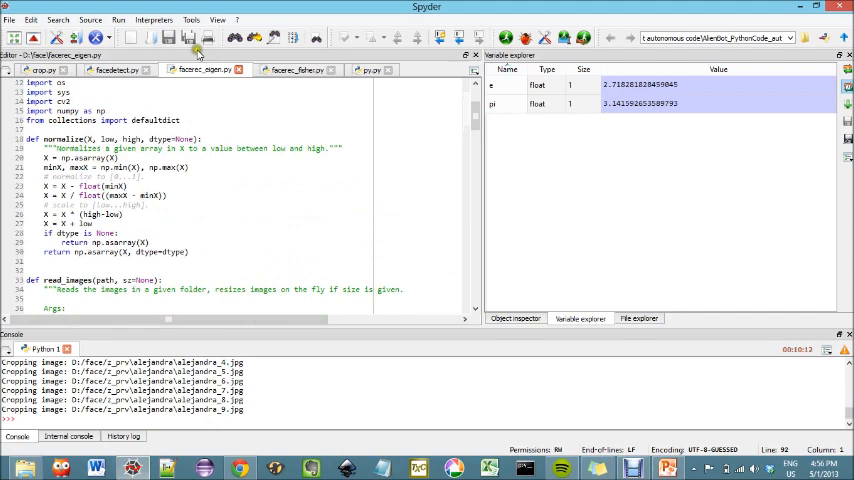
Step: Scroll through facerec_fisher.py's database dictionaries and its predicted-label console output
scroll("down", 3)
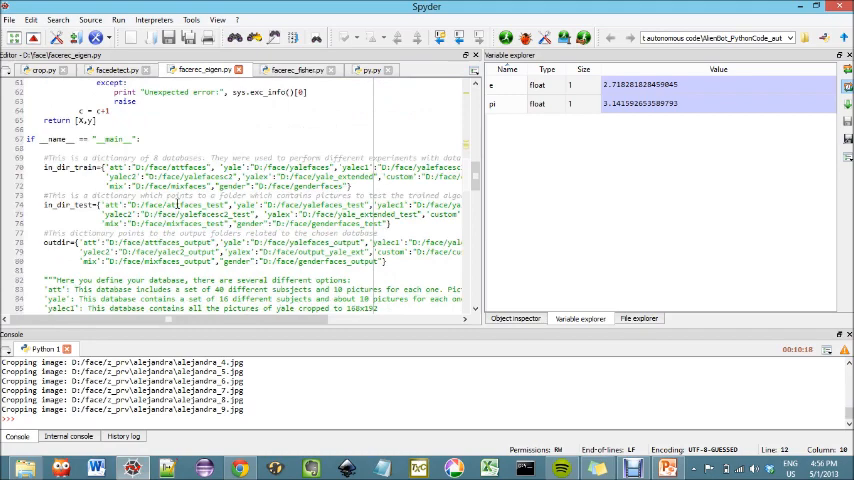
scroll("down", 3)
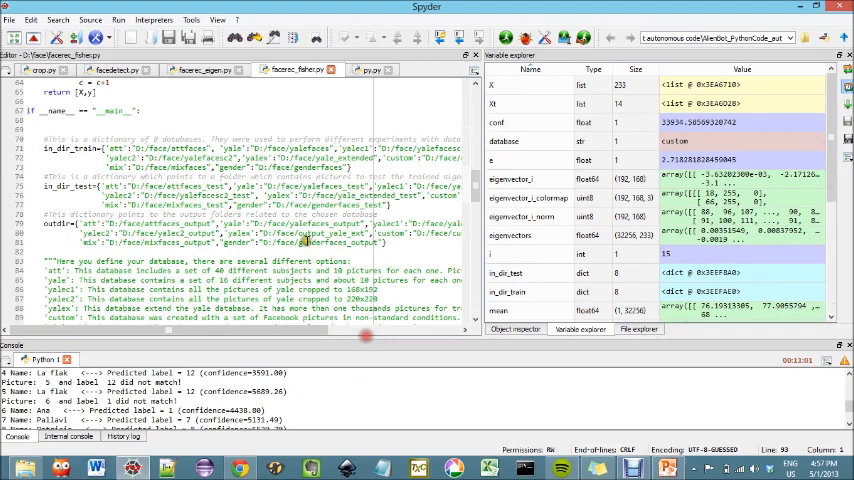
scroll("up", 3)
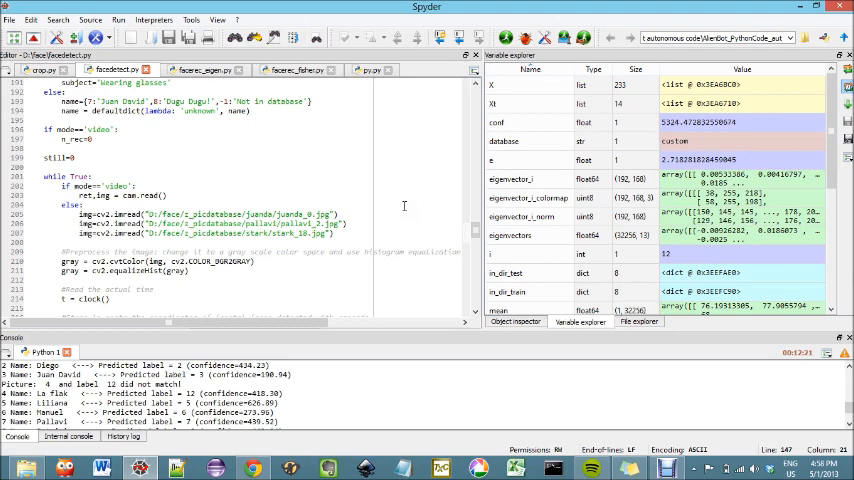
Step: Scroll up through facedetect.py's video loop and name dictionary code
scroll("up", 3)
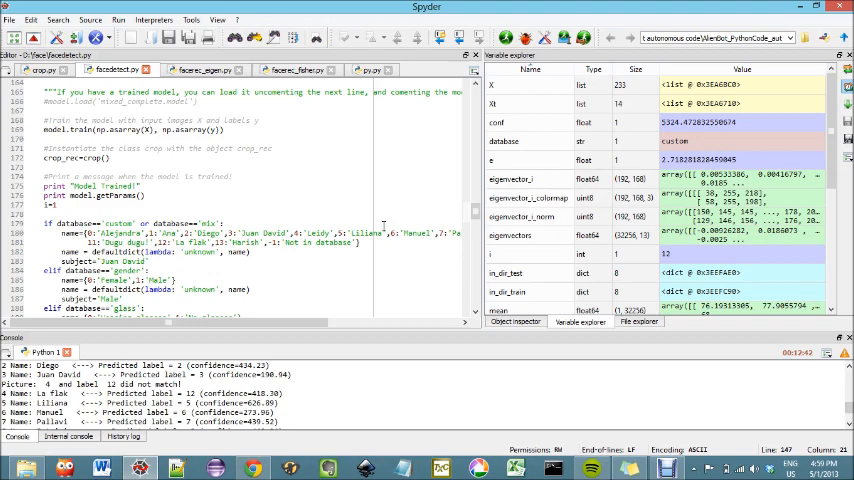
scroll("up", 3)
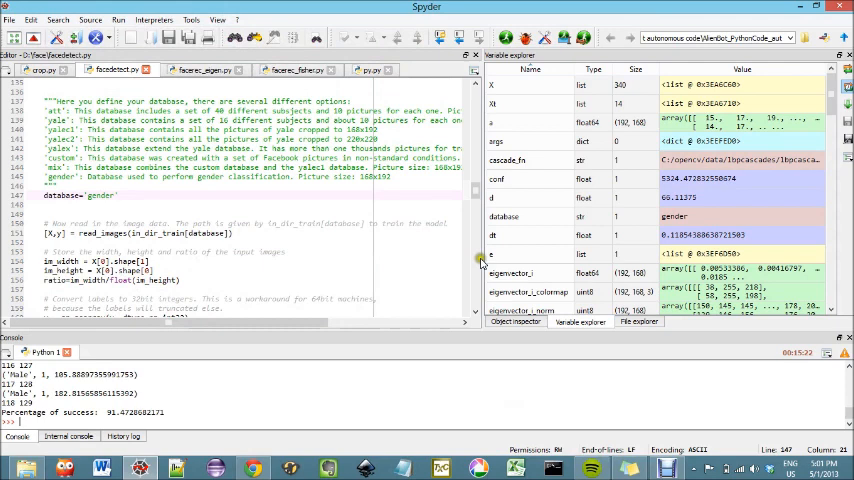
left_click(95, 194)
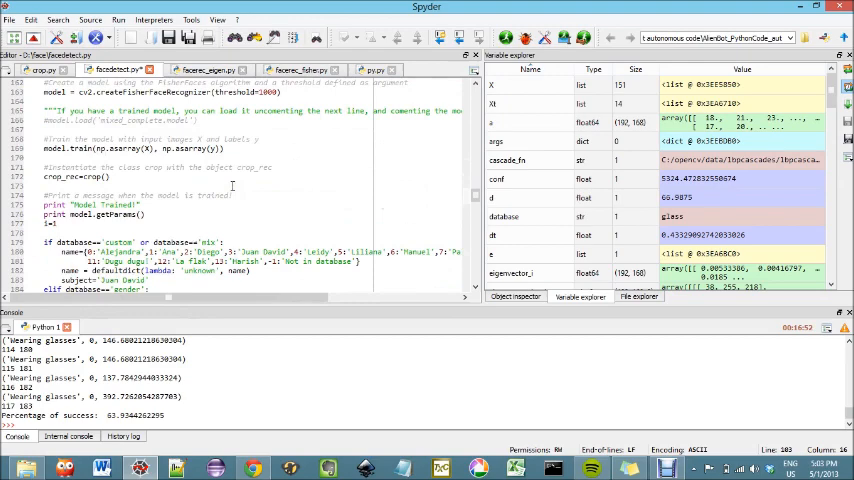
scroll("down", 3)
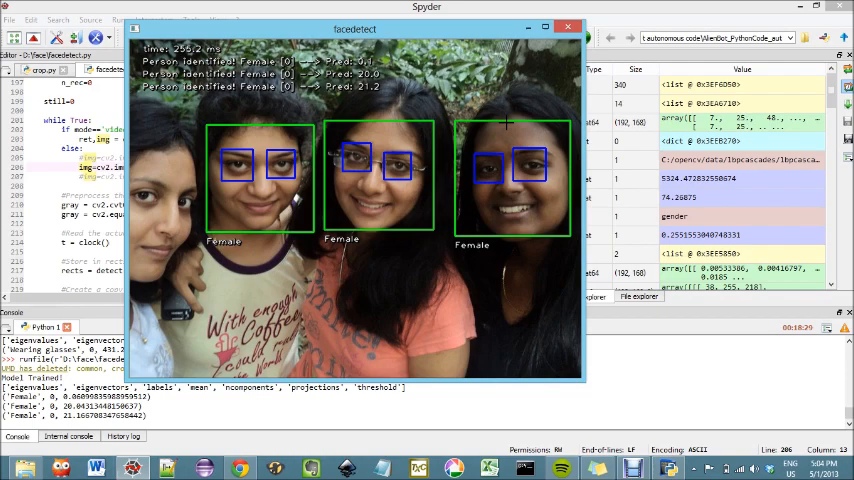
Step: View the still photo of three women labelled Female in the facedetect window
left_click(568, 27)
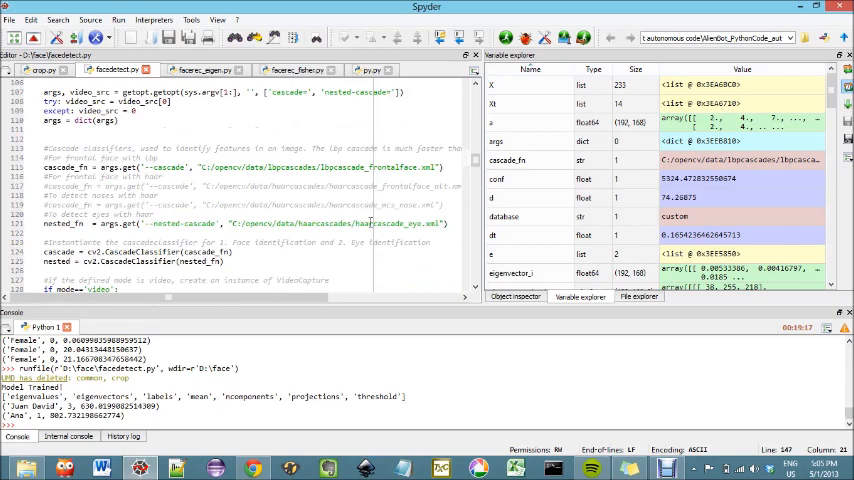
Step: Scroll the facedetect.py editor up to the main section after the custom-database run
scroll("up", 3)
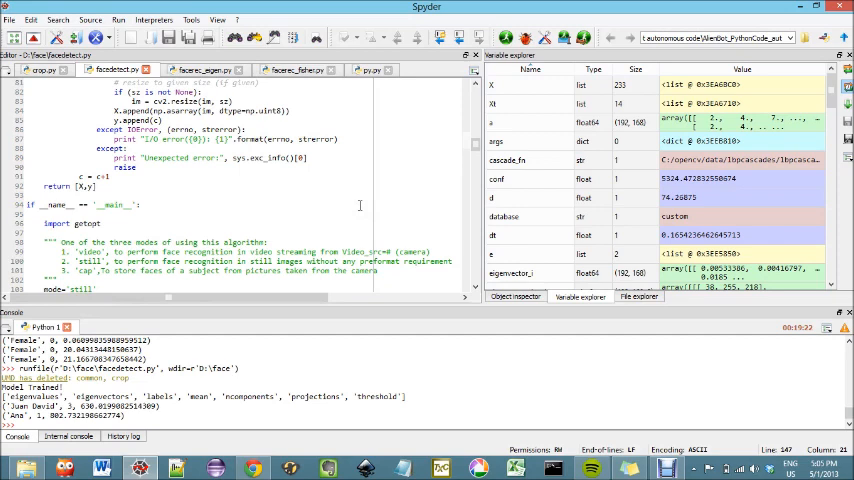